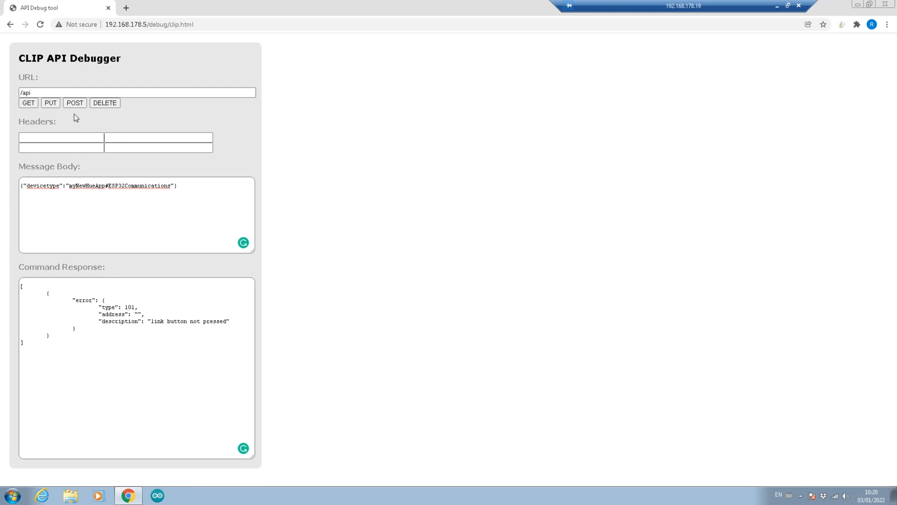
# - POST the devicetype registration to /api and select the returned username
pyautogui.click(74, 103)
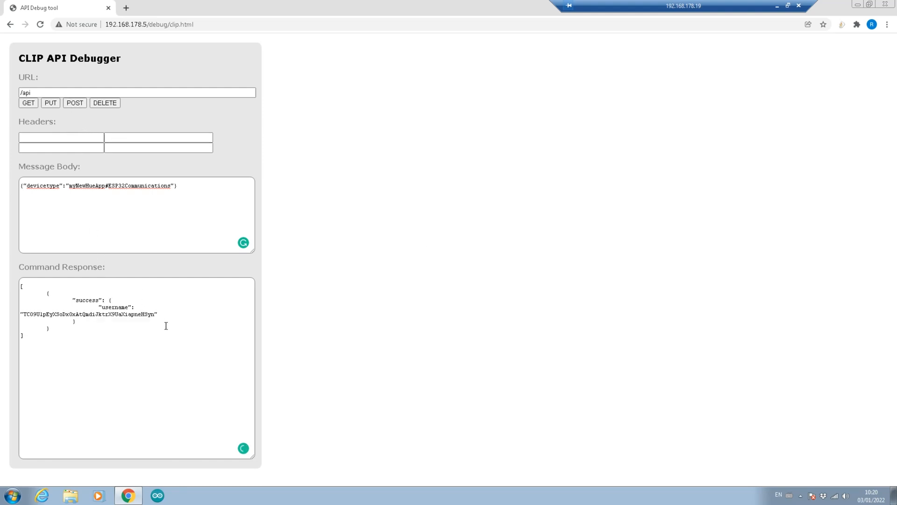
pyautogui.moveTo(66, 314); pyautogui.dragTo(157, 314)
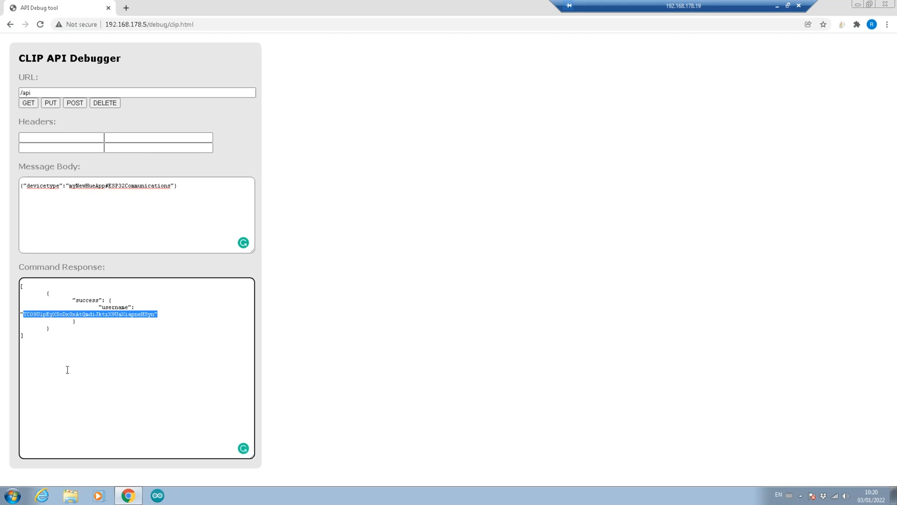
pyautogui.moveTo(750, 77)
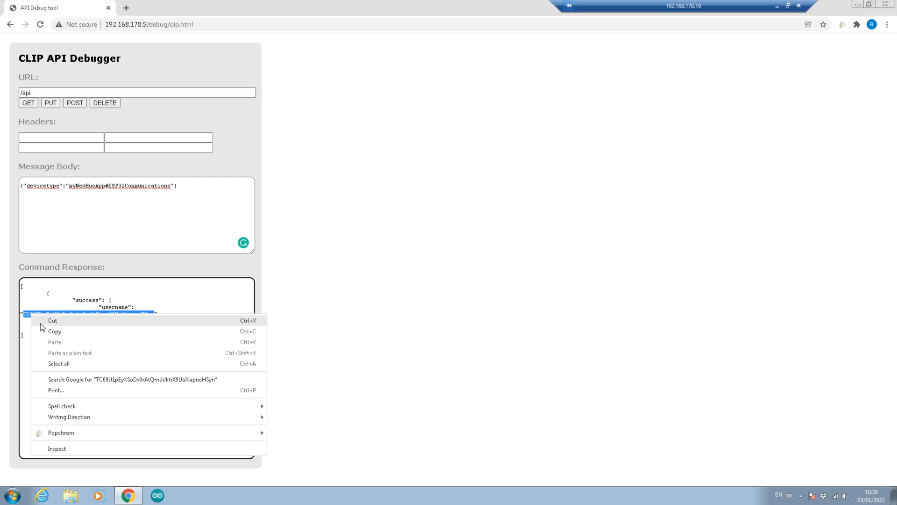
# - Copy the username into the URL, append /lights, and GET the bridge's lights
pyautogui.click(137, 92)
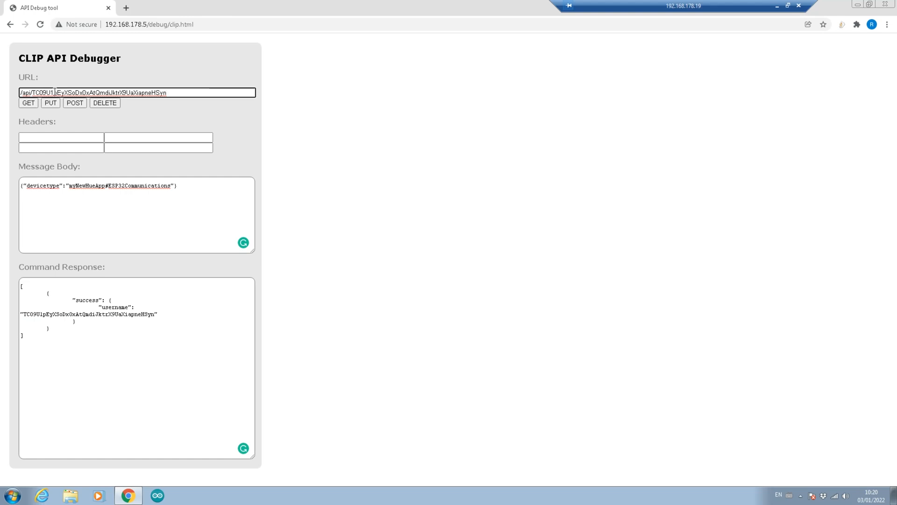
pyautogui.write('/lights')
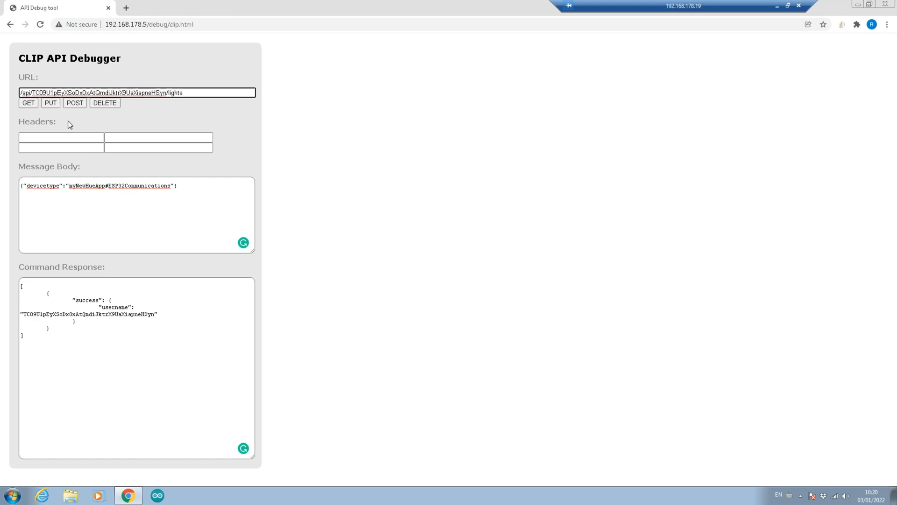
pyautogui.click(28, 102)
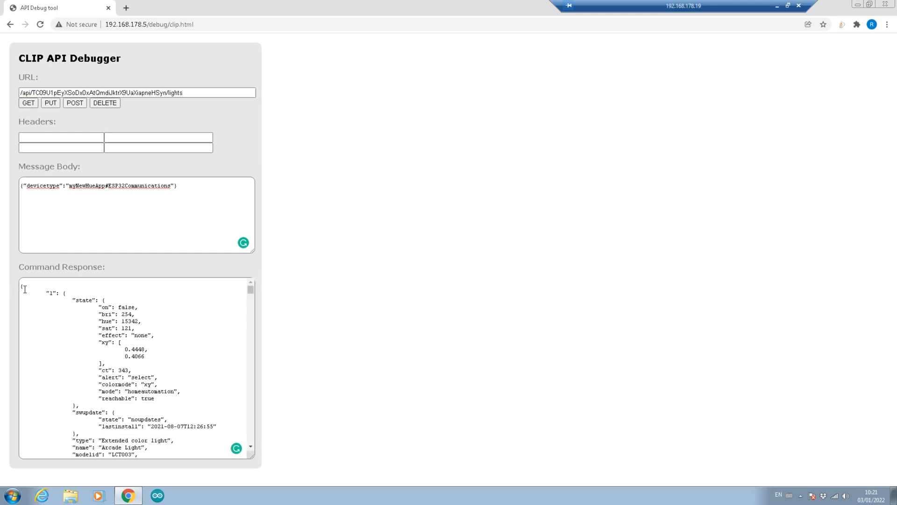
# - Inspect light 1 (Arcade Light): its state, manufacturer, product name and direction
pyautogui.doubleClick(53, 293)
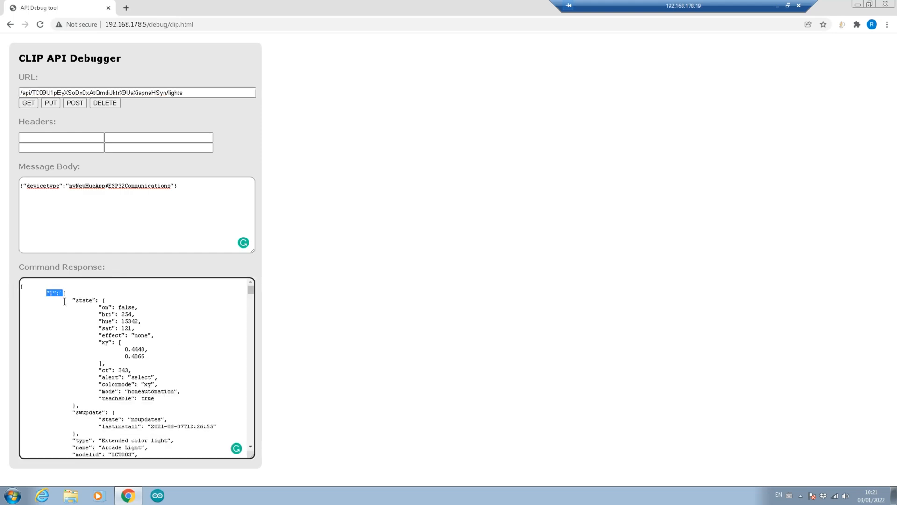
pyautogui.doubleClick(87, 300)
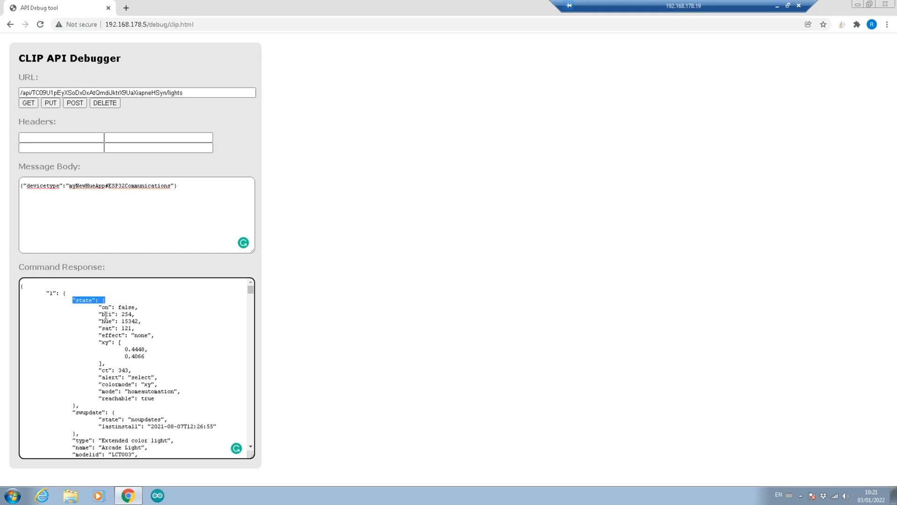
pyautogui.moveTo(117, 358)
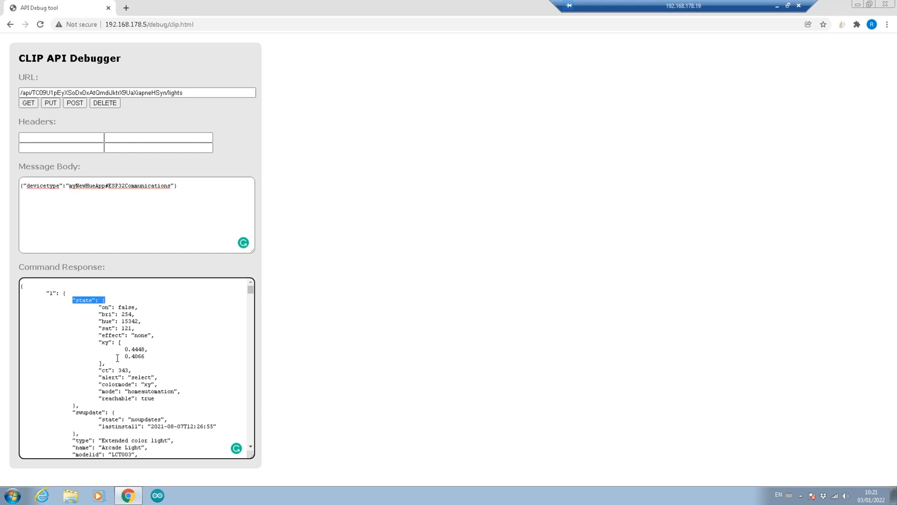
pyautogui.scroll(-3)
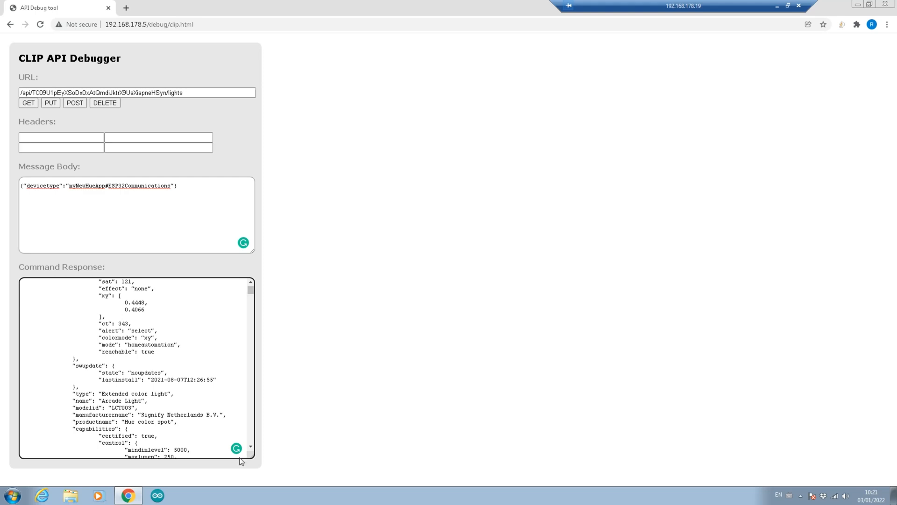
pyautogui.scroll(-3)
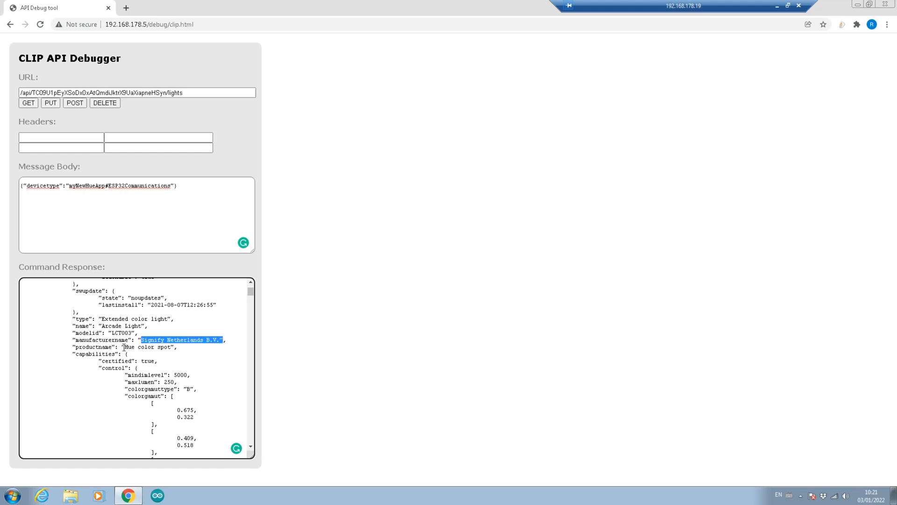
pyautogui.click(152, 347)
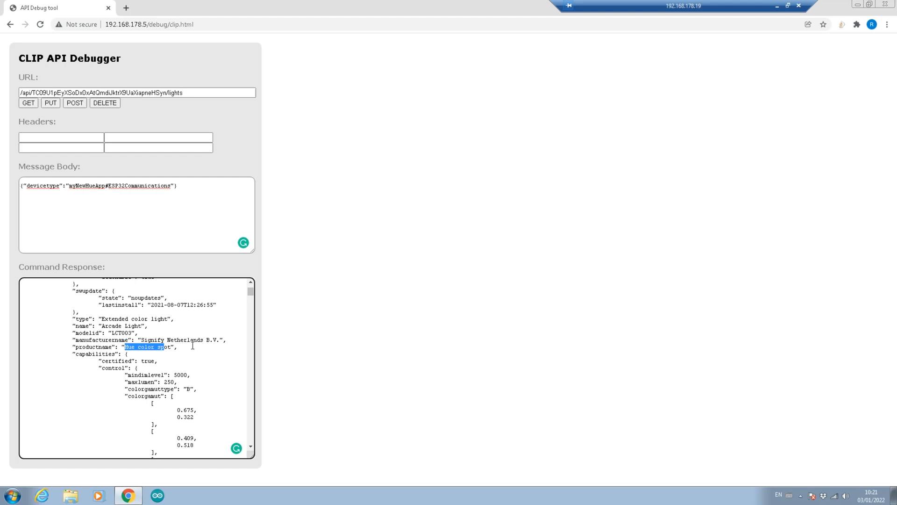
pyautogui.moveTo(187, 427)
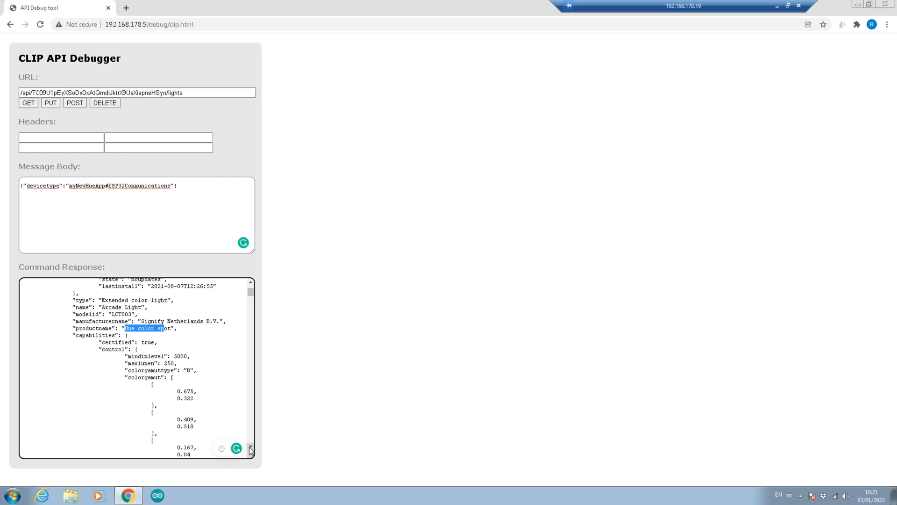
pyautogui.scroll(-3)
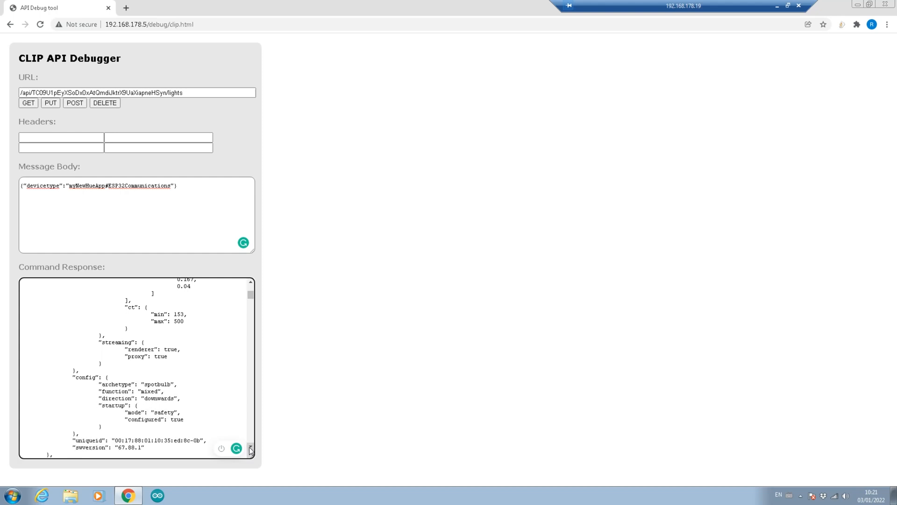
pyautogui.doubleClick(158, 398)
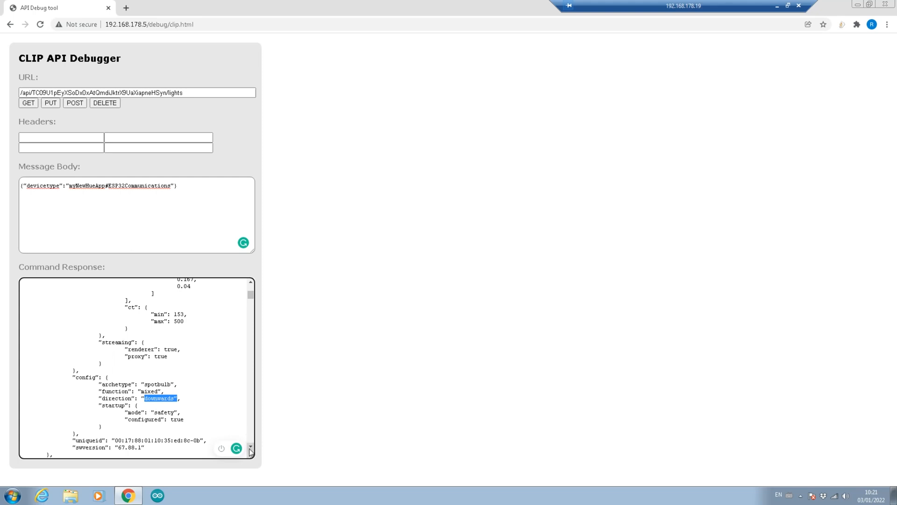
pyautogui.scroll(-3)
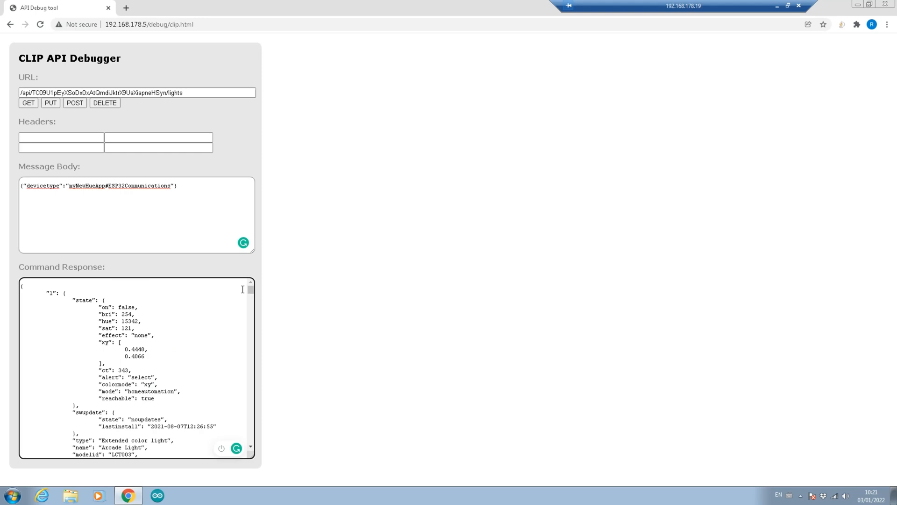
pyautogui.moveTo(181, 120)
pyautogui.write('/')
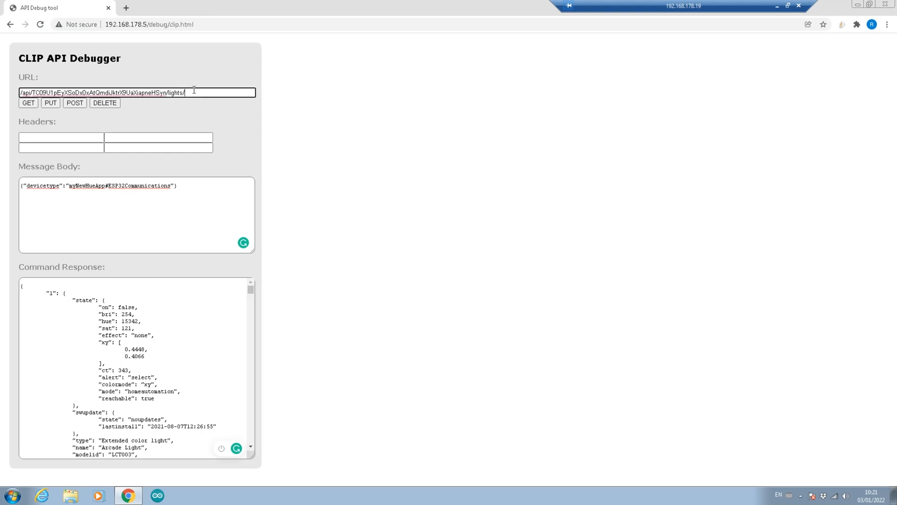
# - GET light 1 alone, review the response, then edit the URL ending again
pyautogui.click(28, 103)
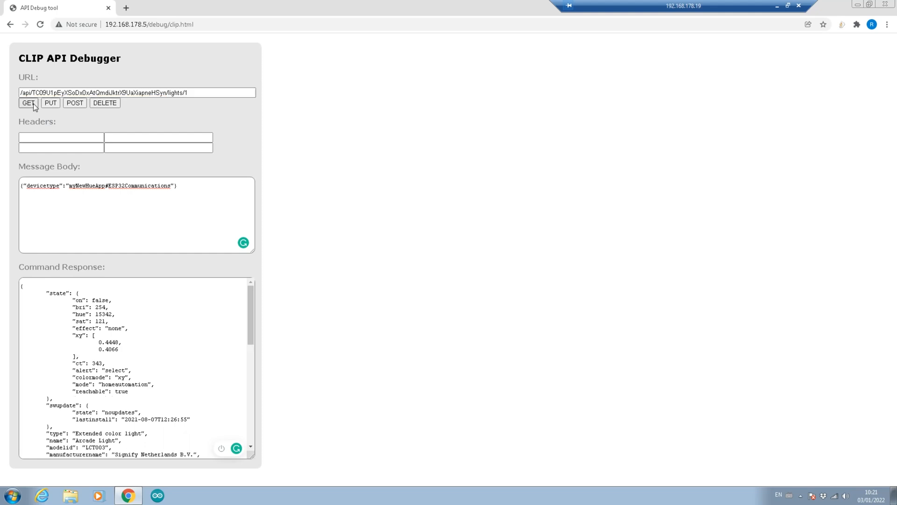
pyautogui.scroll(-3)
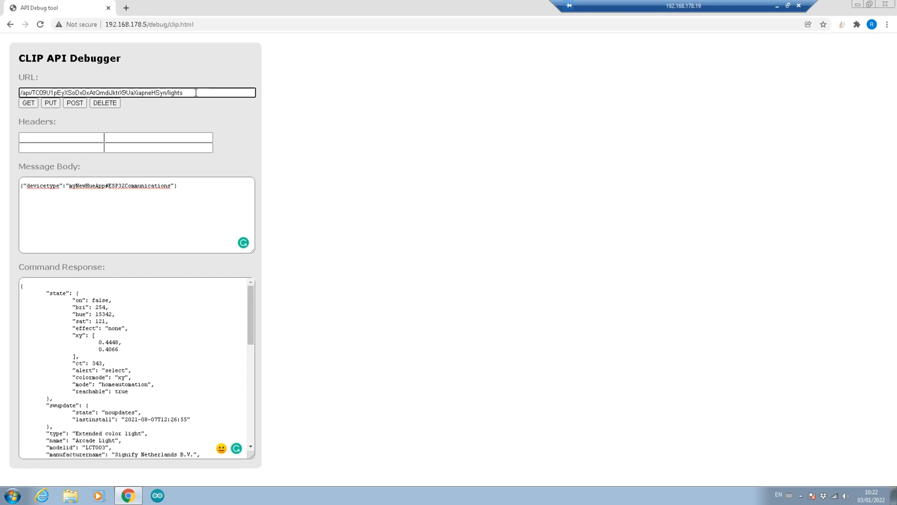
pyautogui.click(28, 103)
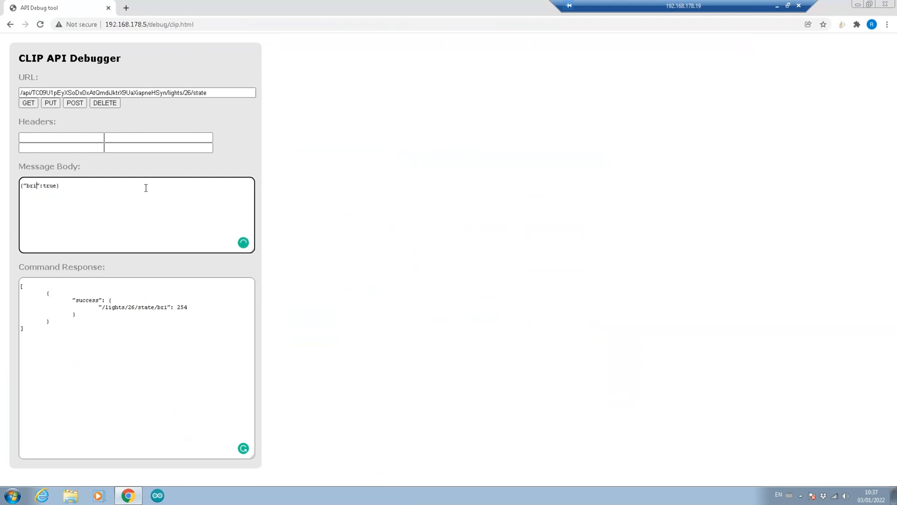
# - Replace bri 254 with 100 in the /lights/26/state message body
pyautogui.doubleClick(50, 185)
pyautogui.write('254')
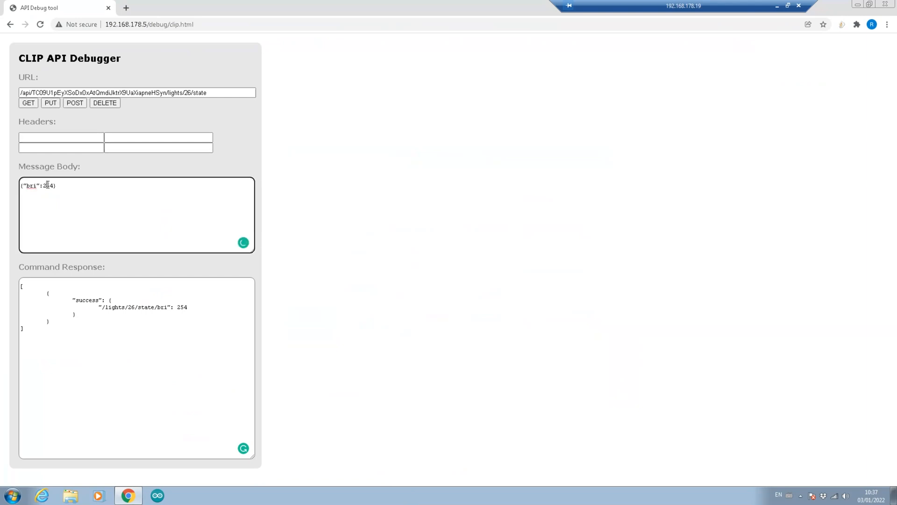
pyautogui.doubleClick(48, 186)
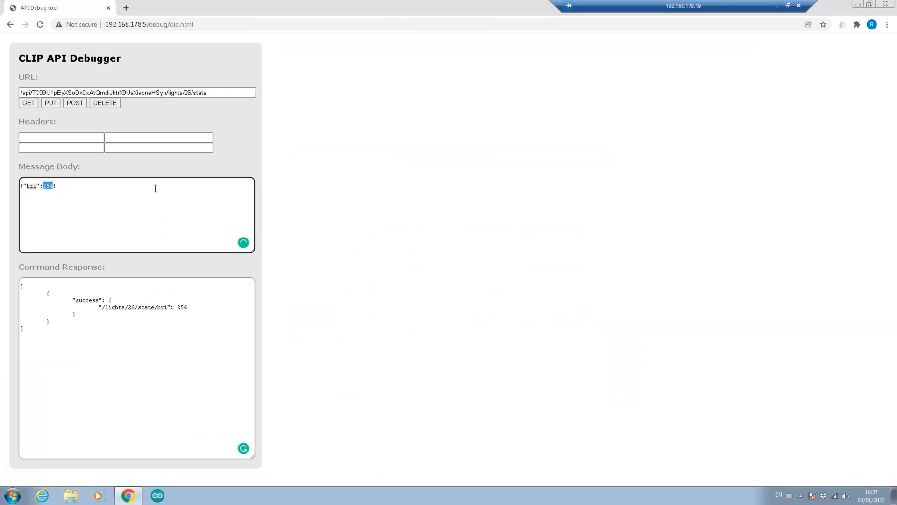
pyautogui.write('100')
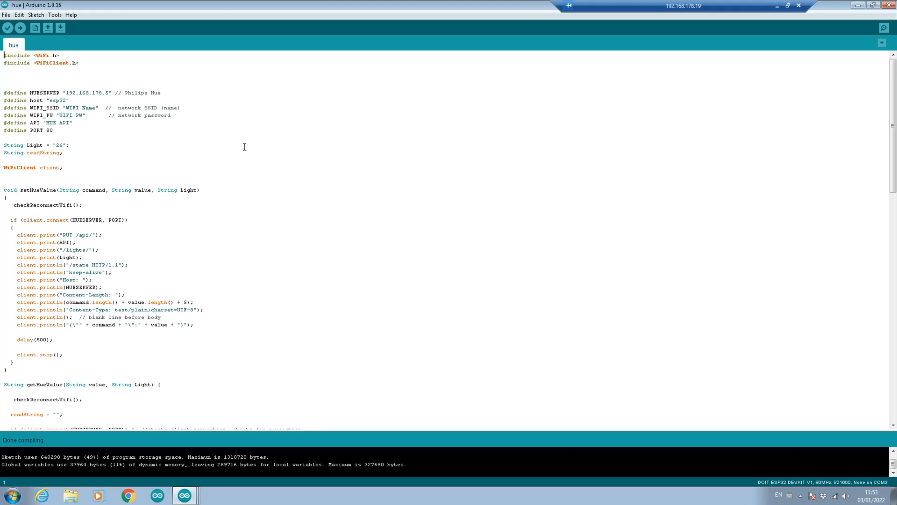
pyautogui.moveTo(212, 126)
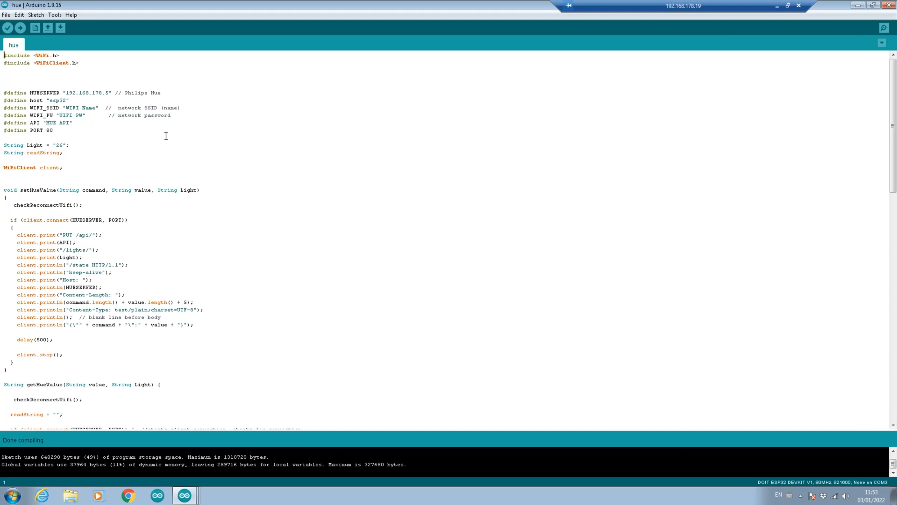
pyautogui.moveTo(159, 136)
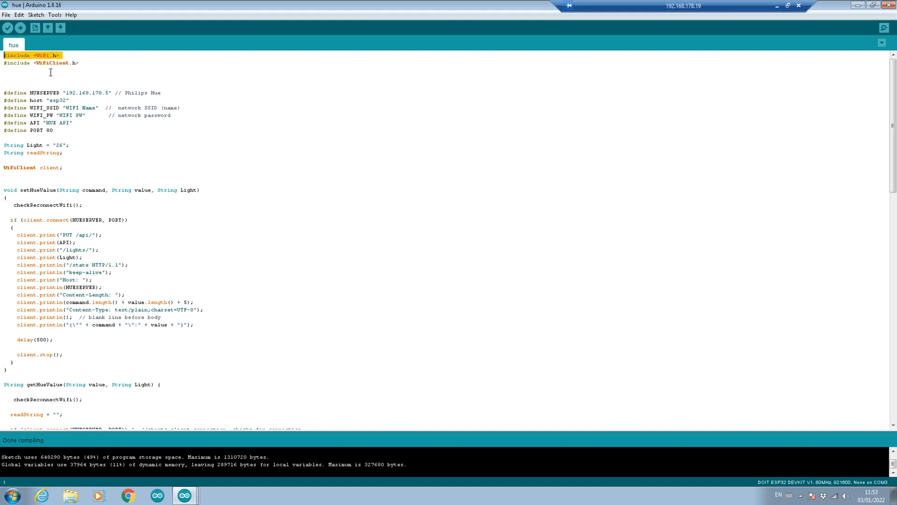
pyautogui.click(6, 68)
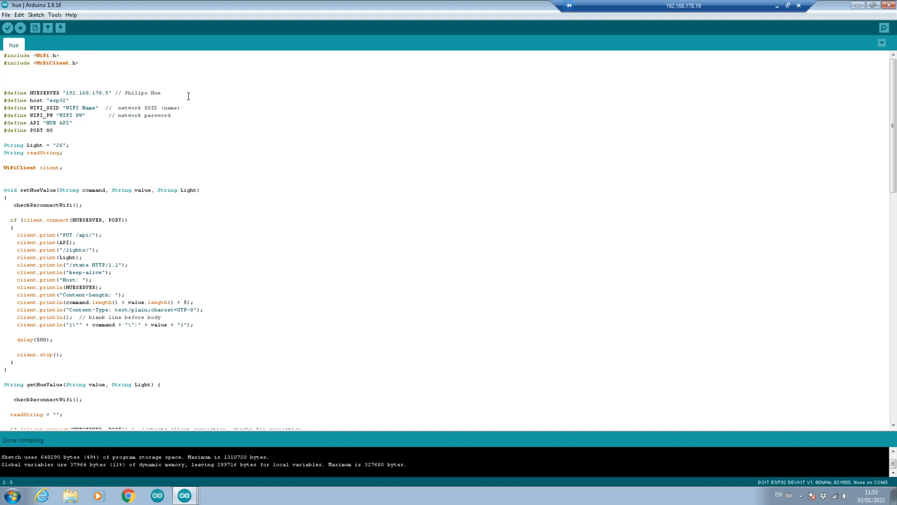
pyautogui.tripleClick(80, 93)
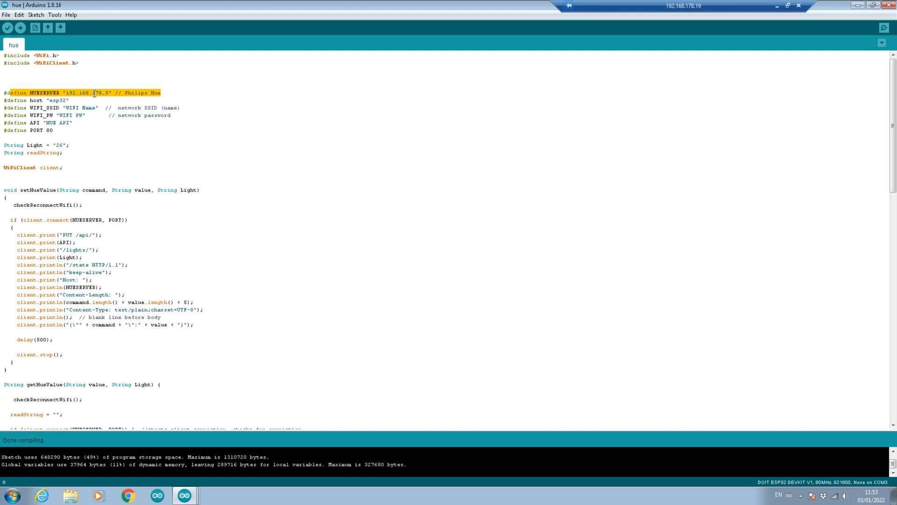
pyautogui.click(60, 100)
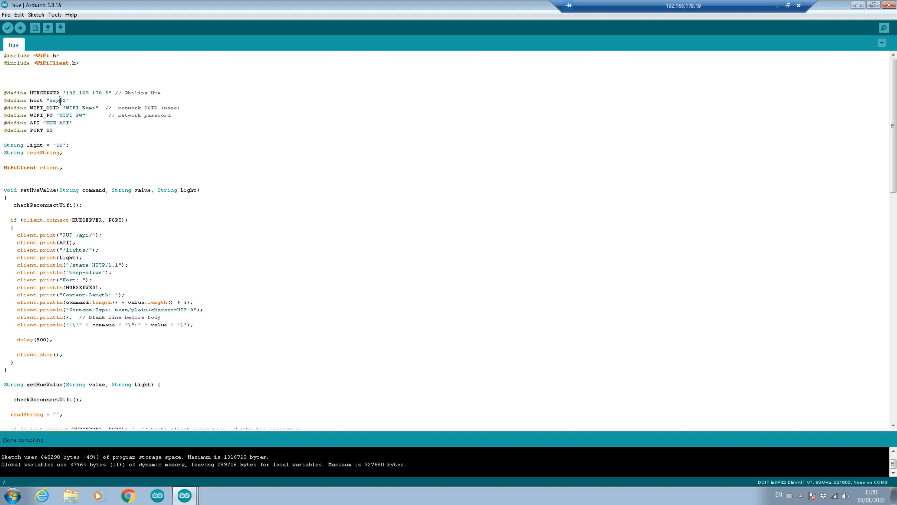
pyautogui.click(76, 115)
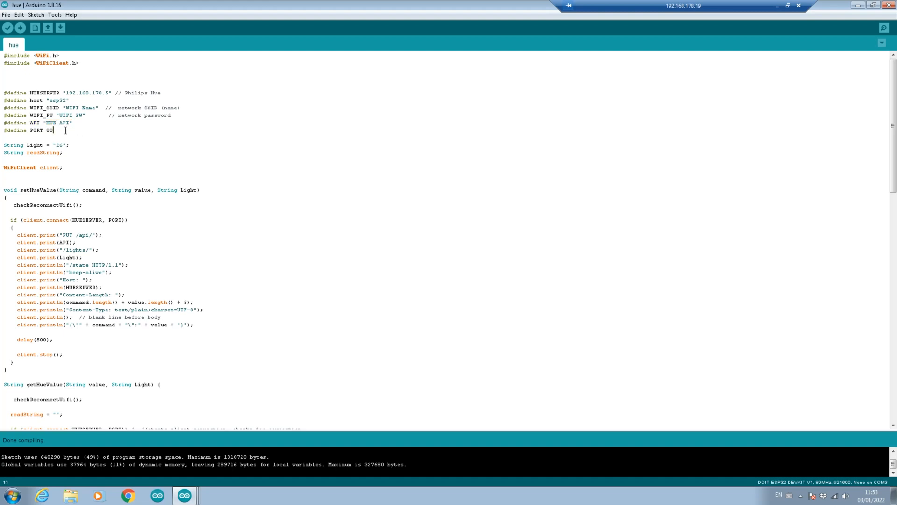
pyautogui.tripleClick(27, 130)
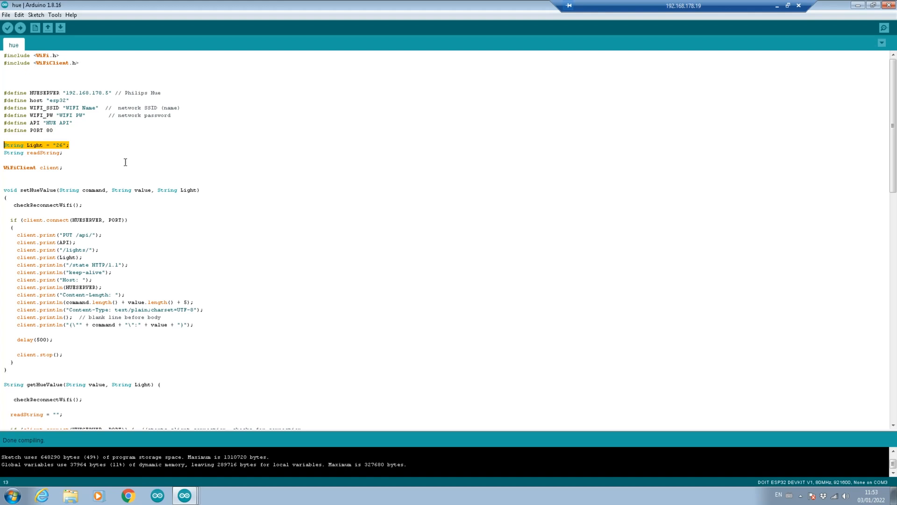
pyautogui.moveTo(79, 154)
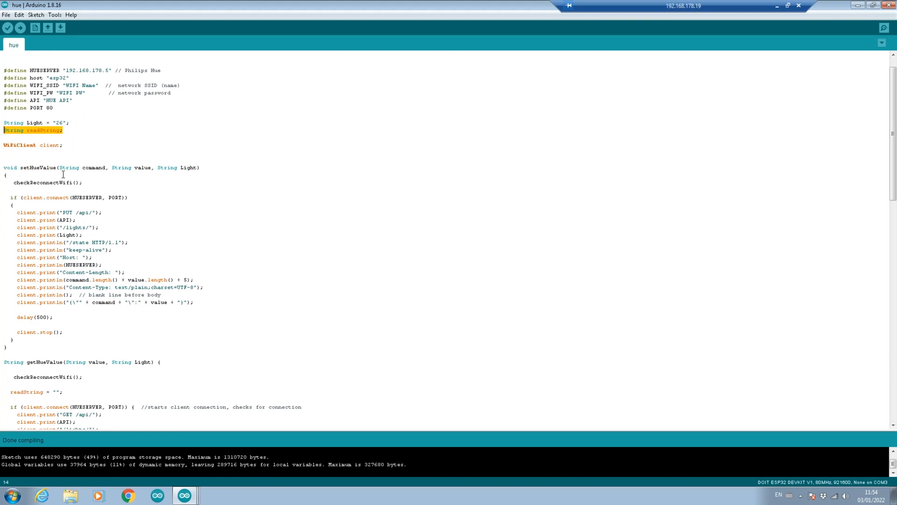
pyautogui.scroll(-3)
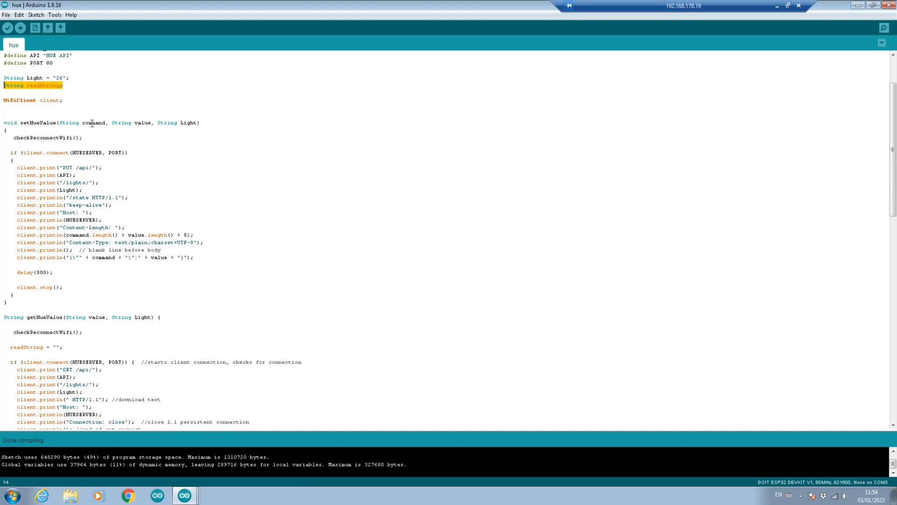
pyautogui.moveTo(145, 116)
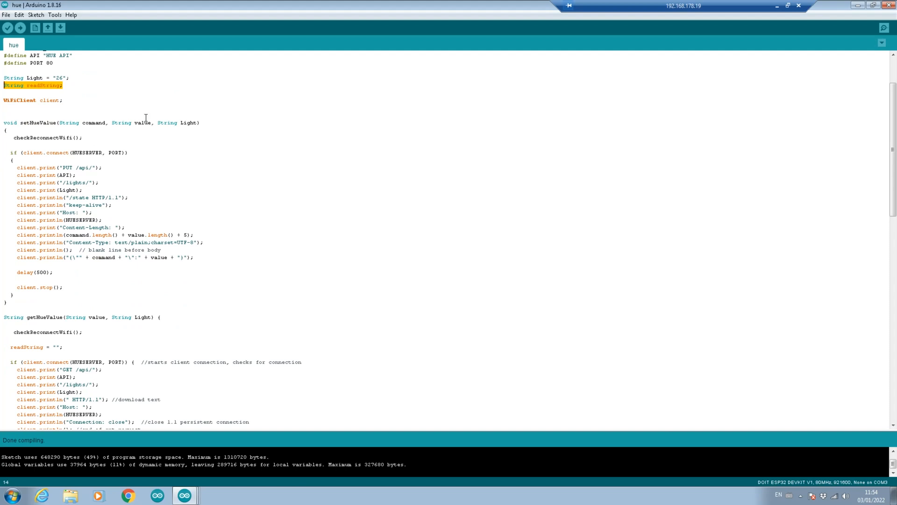
pyautogui.moveTo(462, 242)
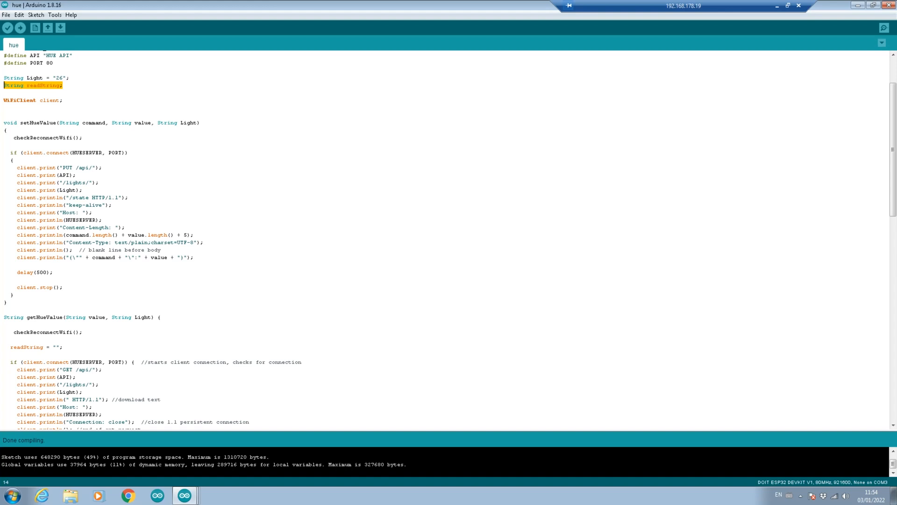
pyautogui.moveTo(828, 247)
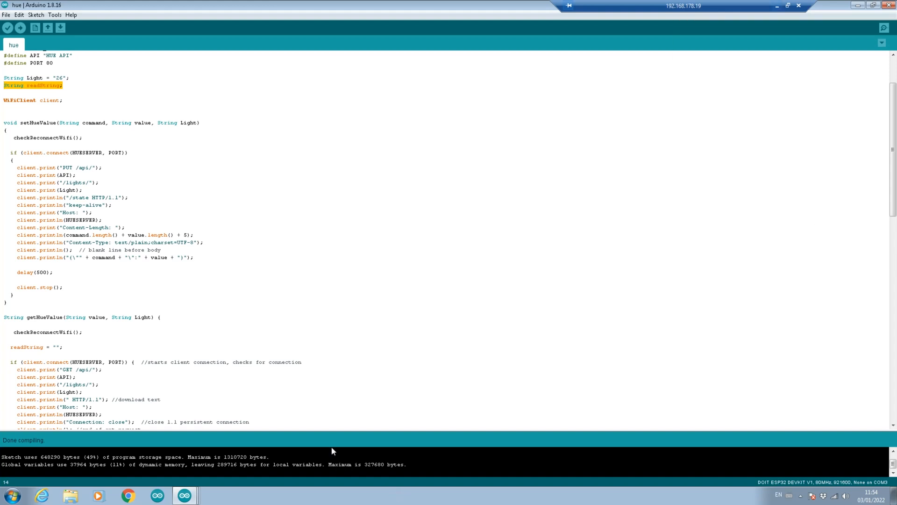
pyautogui.click(94, 137)
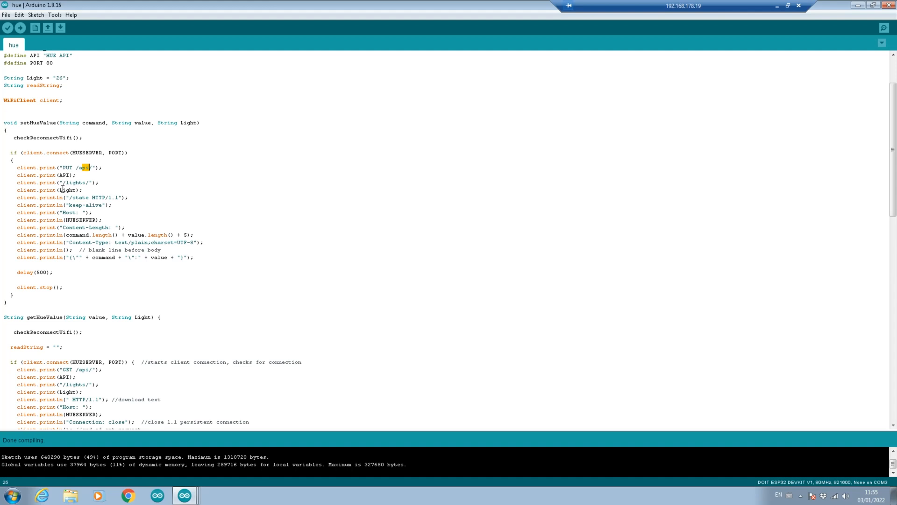
pyautogui.moveTo(64, 189)
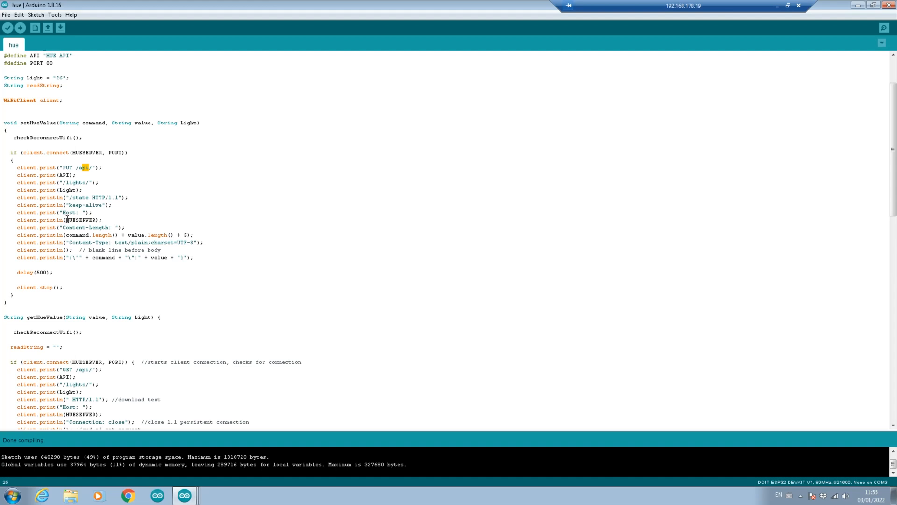
pyautogui.doubleClick(81, 220)
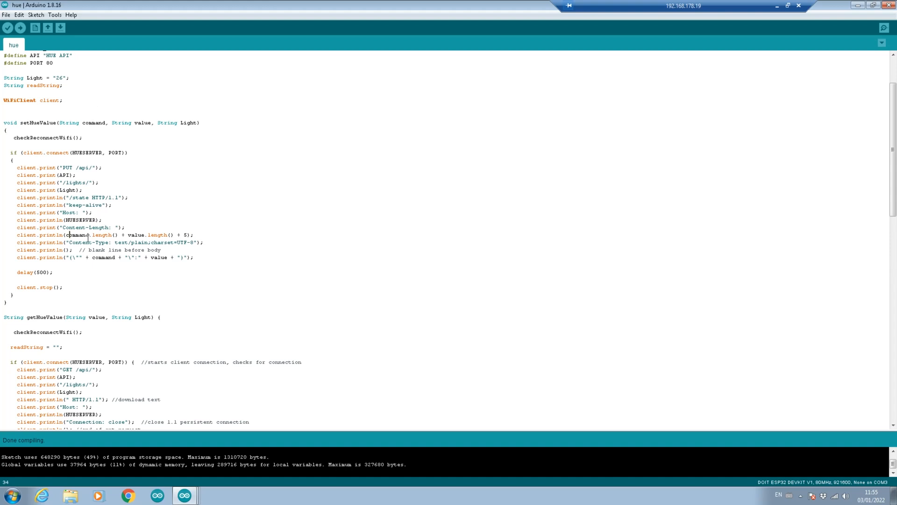
pyautogui.moveTo(133, 234)
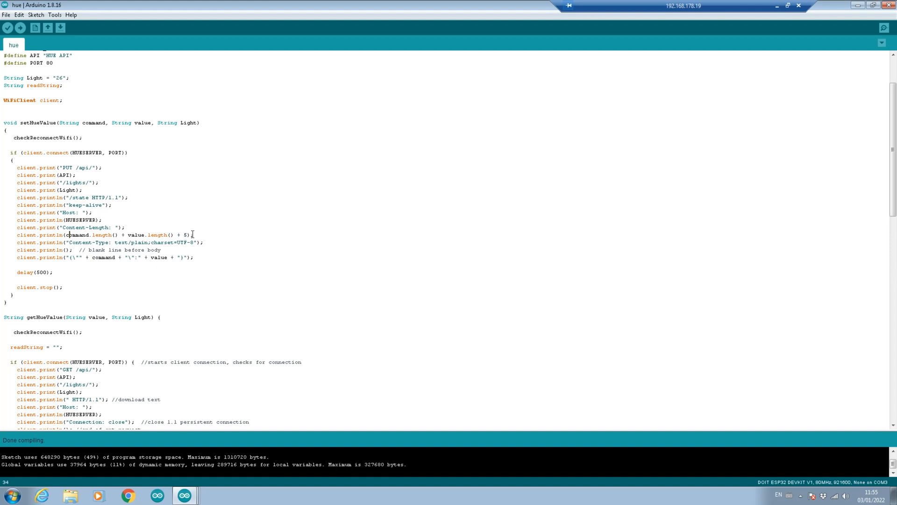
pyautogui.moveTo(130, 265)
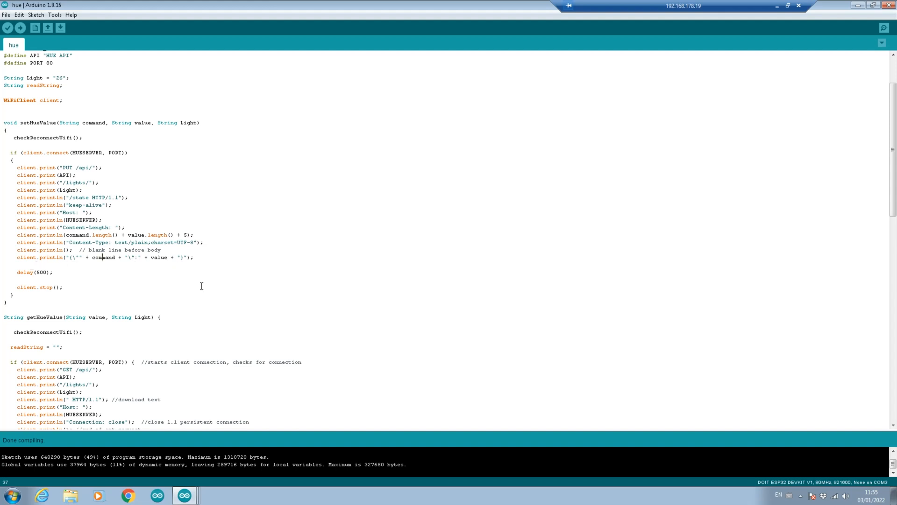
pyautogui.scroll(-3)
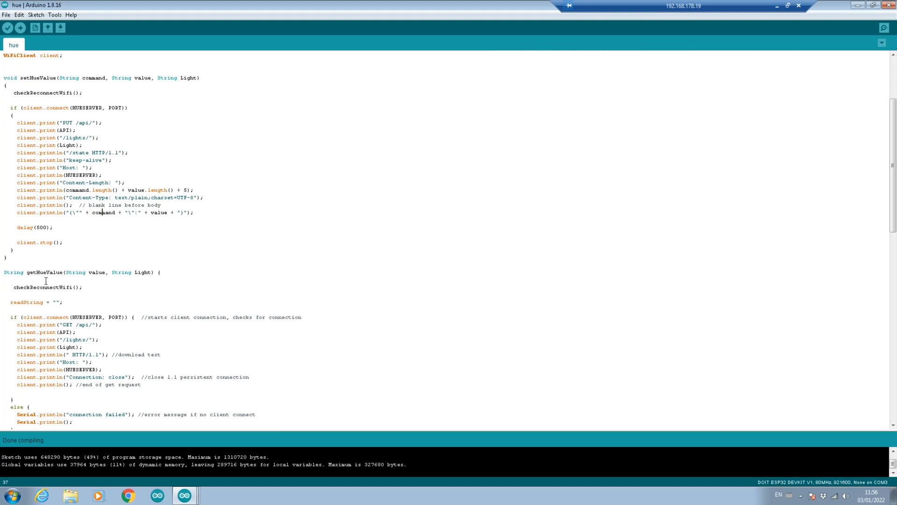
pyautogui.scroll(-3)
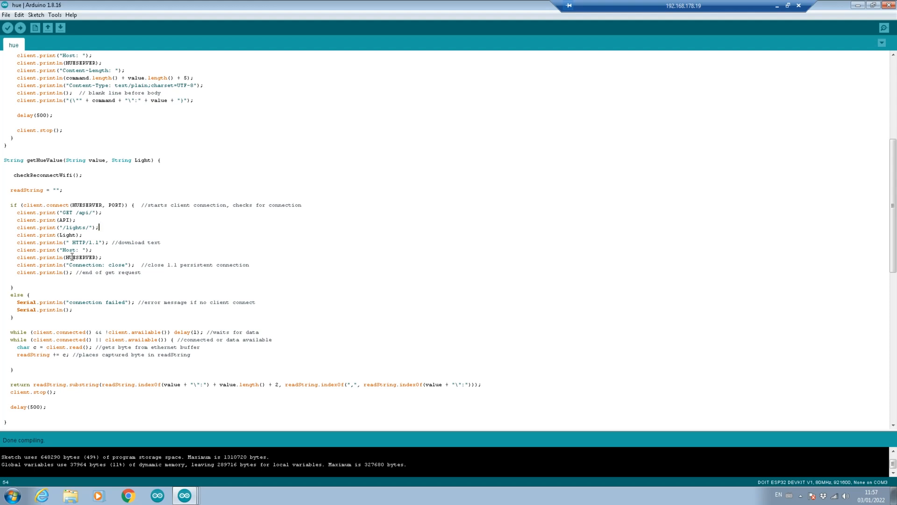
pyautogui.moveTo(79, 293)
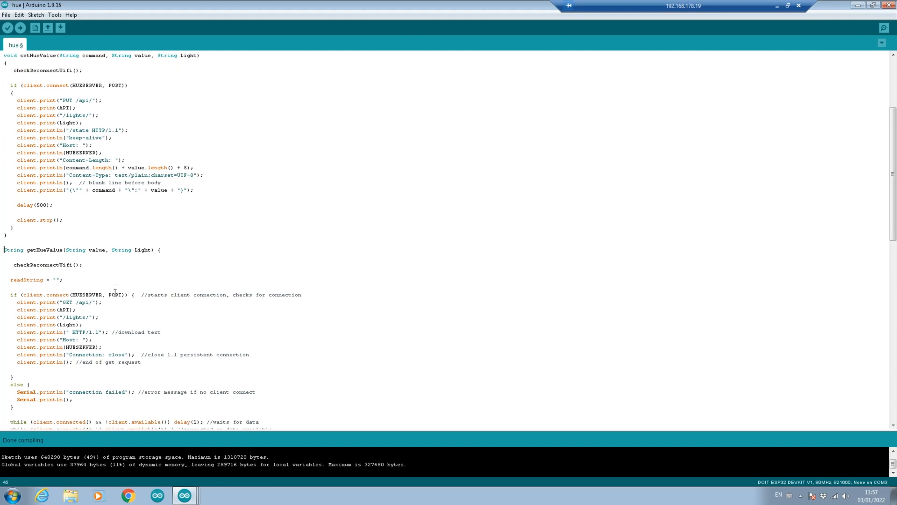
pyautogui.moveTo(57, 249)
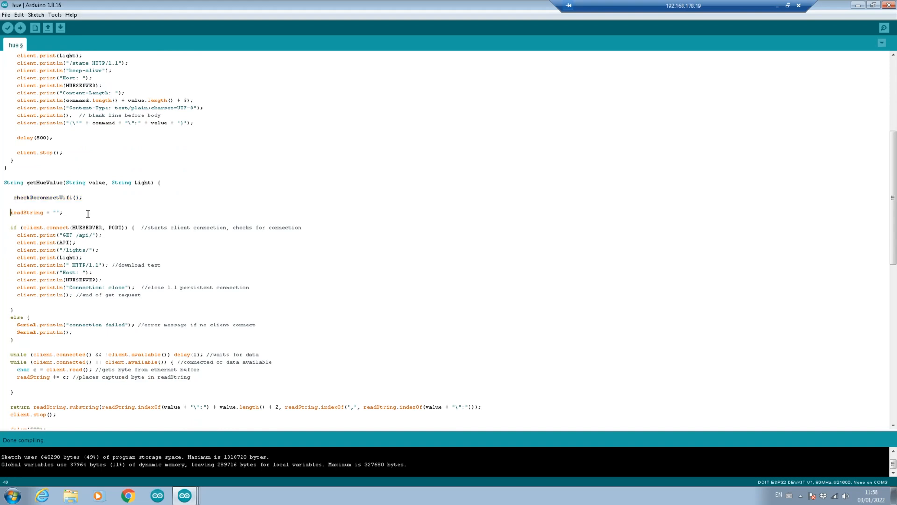
pyautogui.doubleClick(27, 212)
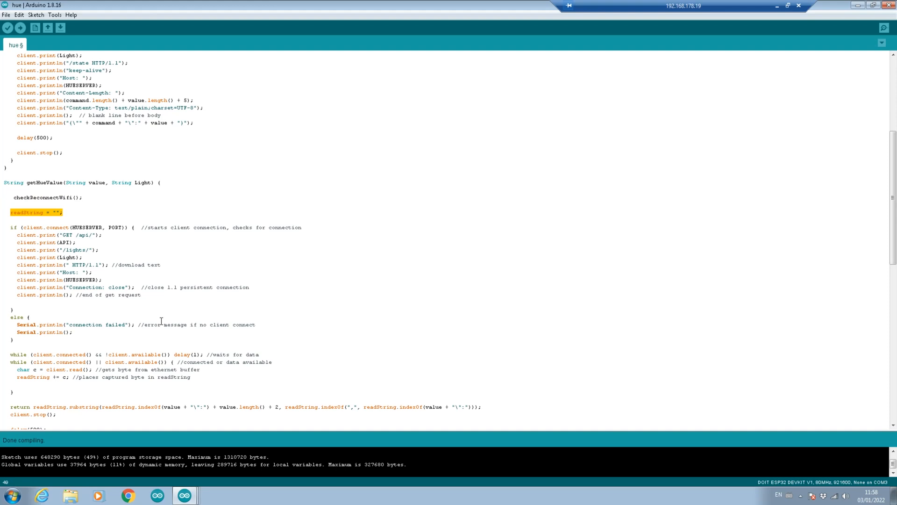
pyautogui.scroll(-3)
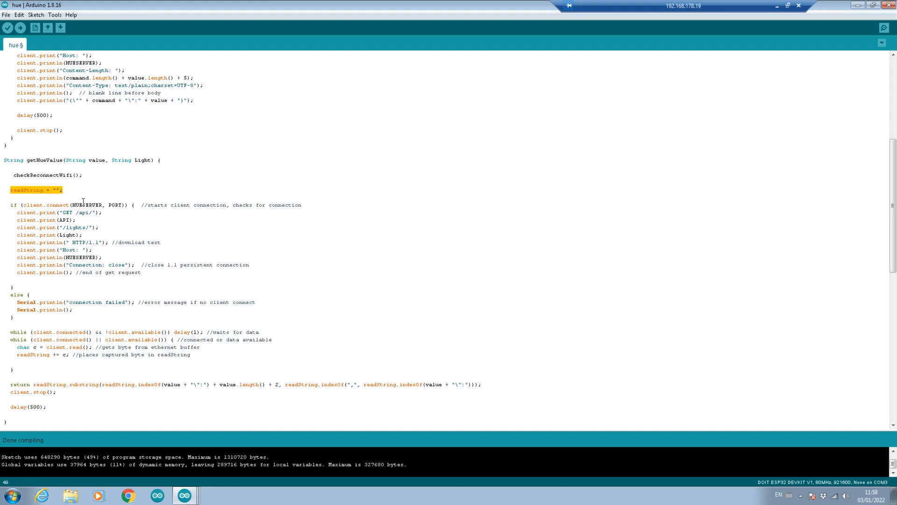
pyautogui.moveTo(65, 220)
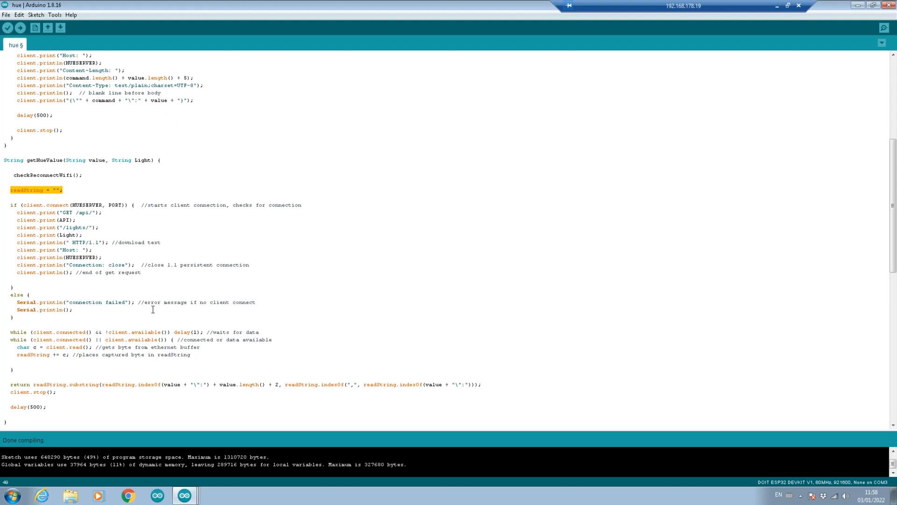
pyautogui.scroll(-3)
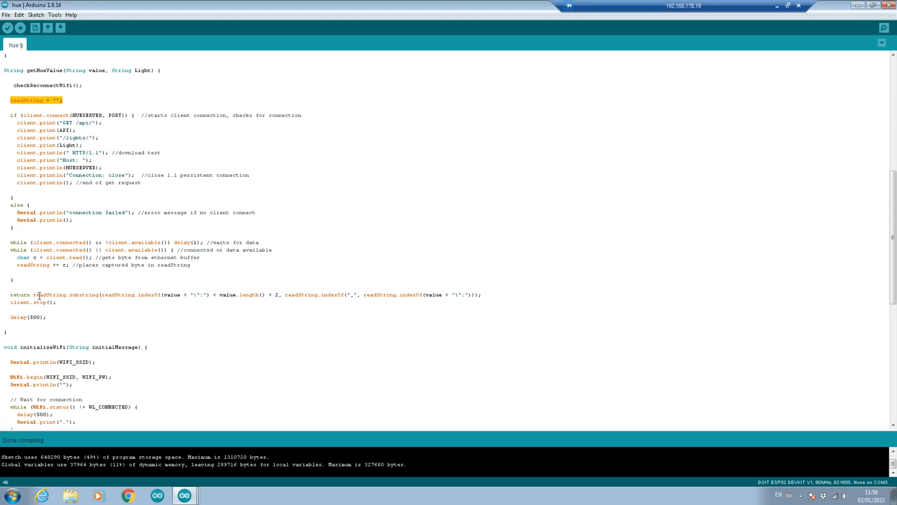
pyautogui.moveTo(39, 295); pyautogui.dragTo(482, 295)
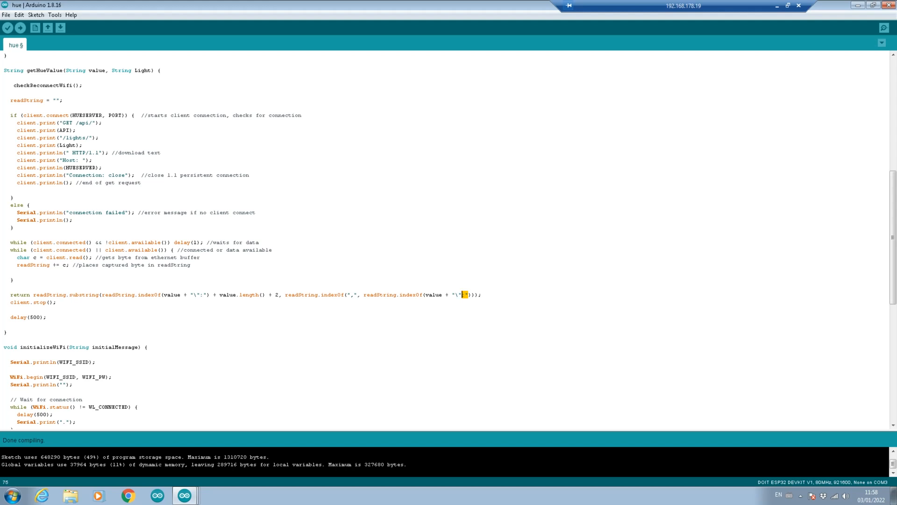
pyautogui.moveTo(224, 312)
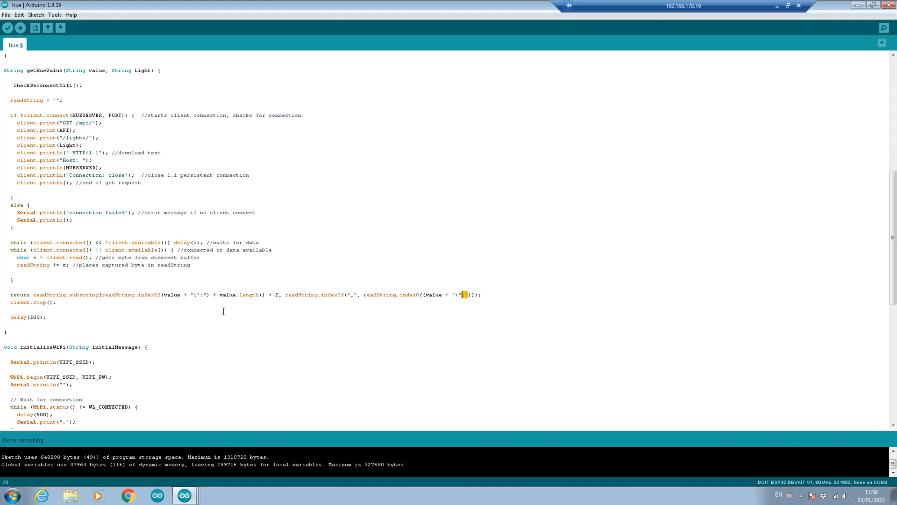
pyautogui.scroll(-3)
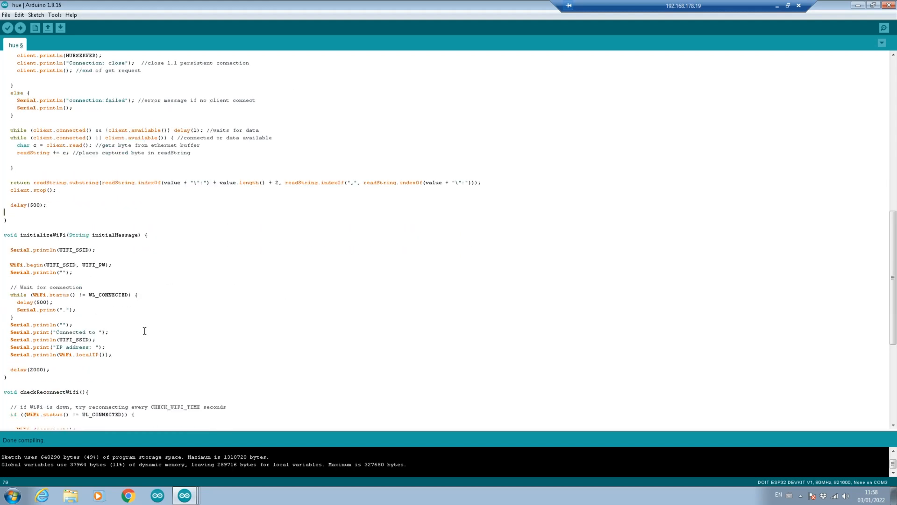
pyautogui.scroll(-3)
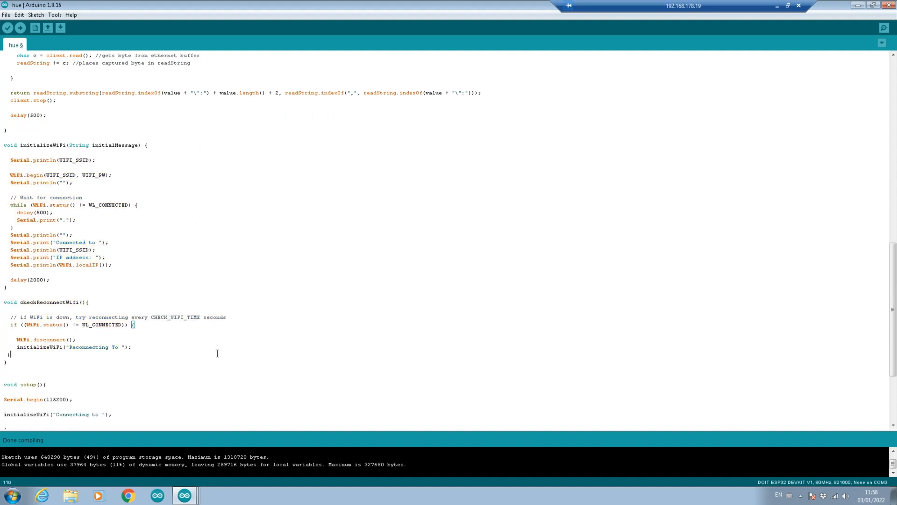
pyautogui.scroll(-3)
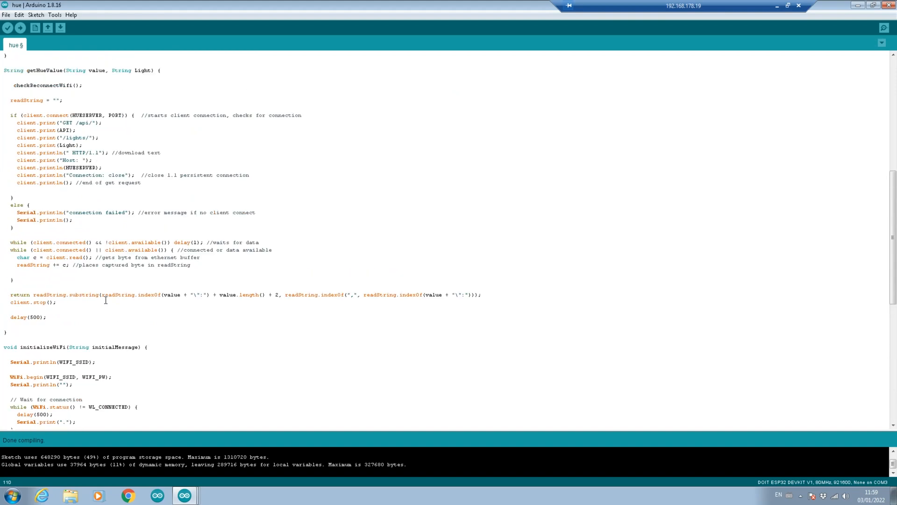
pyautogui.doubleClick(40, 85)
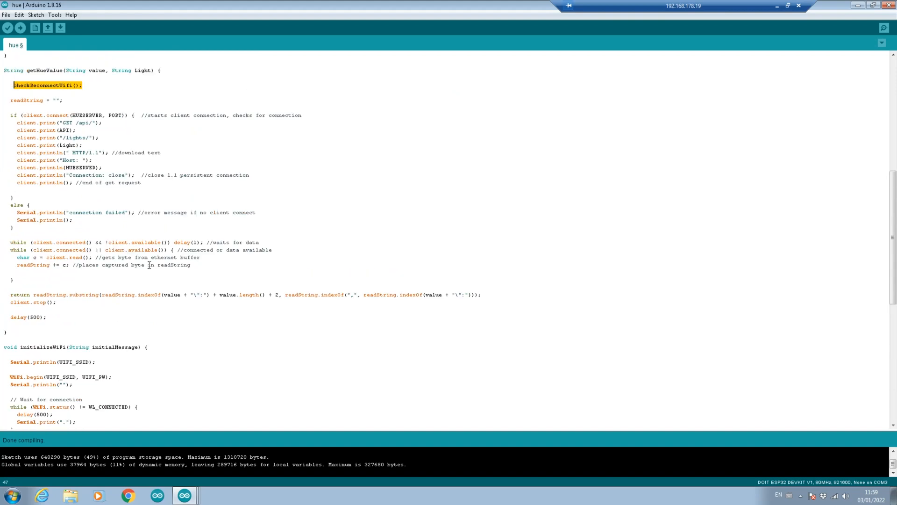
pyautogui.scroll(-3)
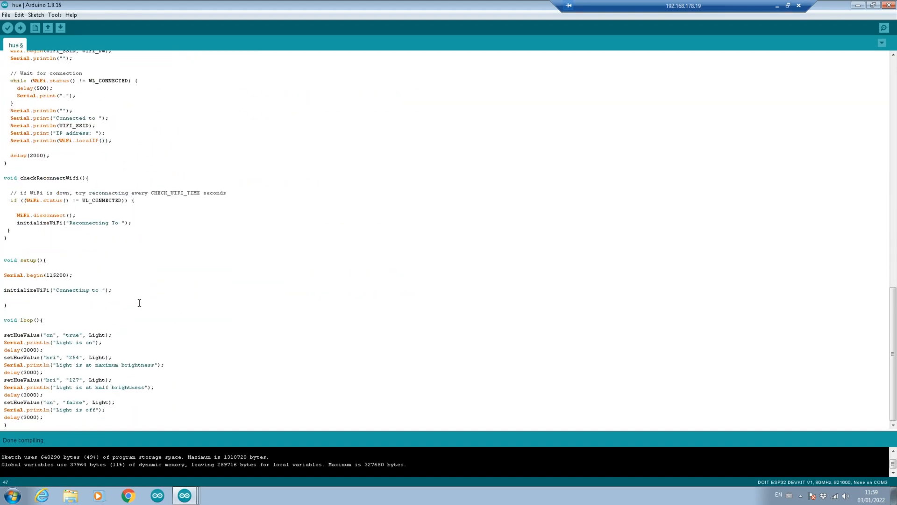
pyautogui.moveTo(120, 244)
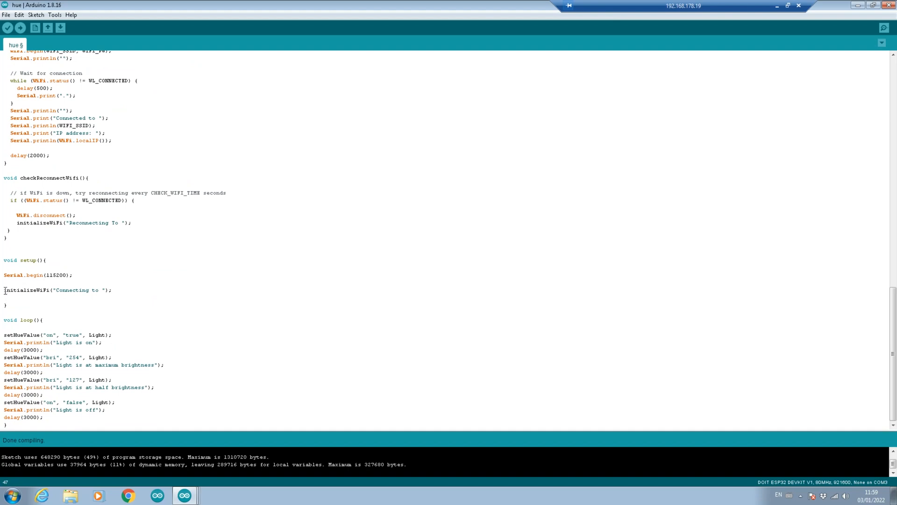
pyautogui.moveTo(164, 296)
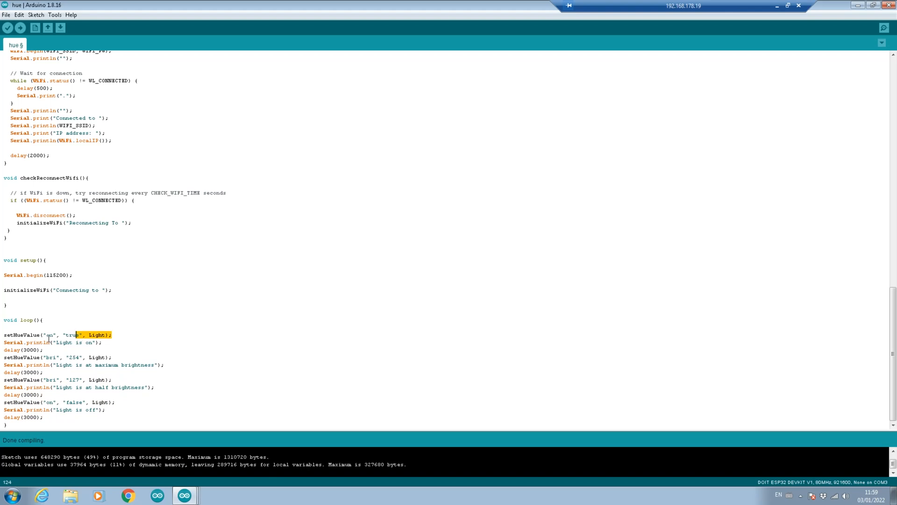
pyautogui.tripleClick(51, 334)
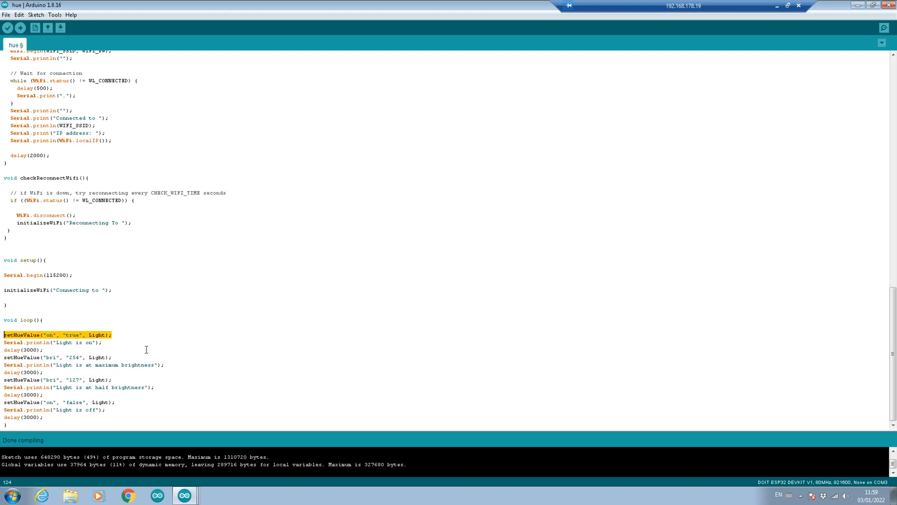